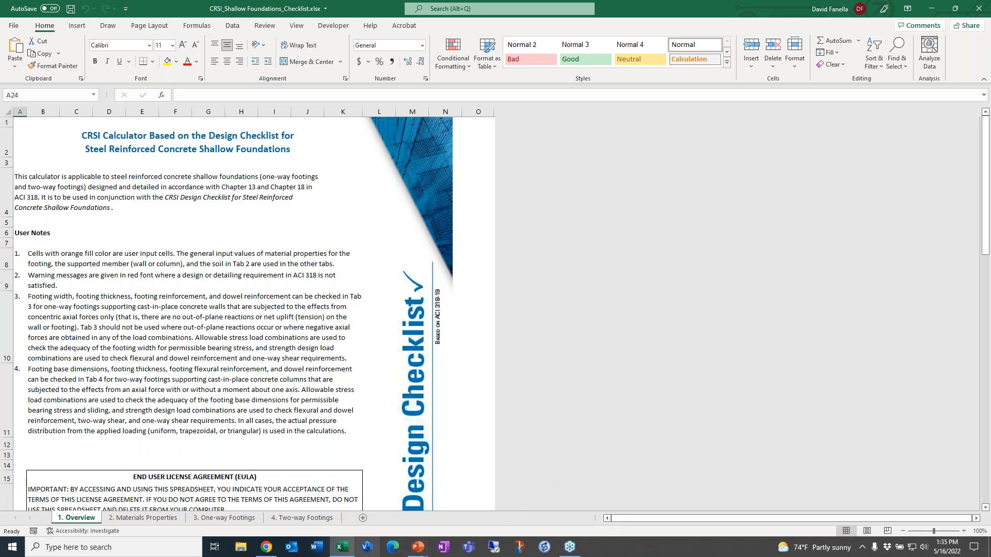
# Review the Materials Properties sheet, then move on to the One-way Footings sheet.
pyautogui.click(142, 517)
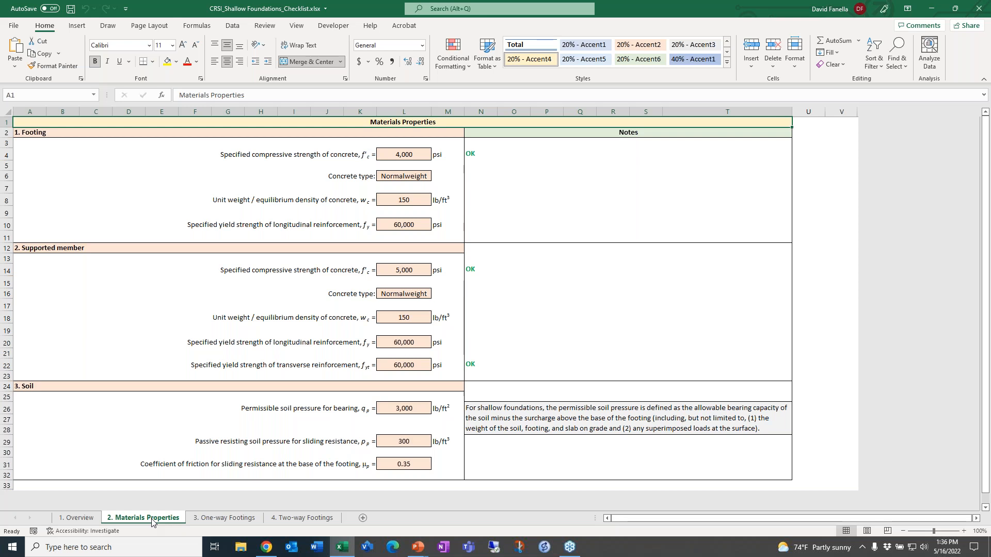
pyautogui.click(224, 517)
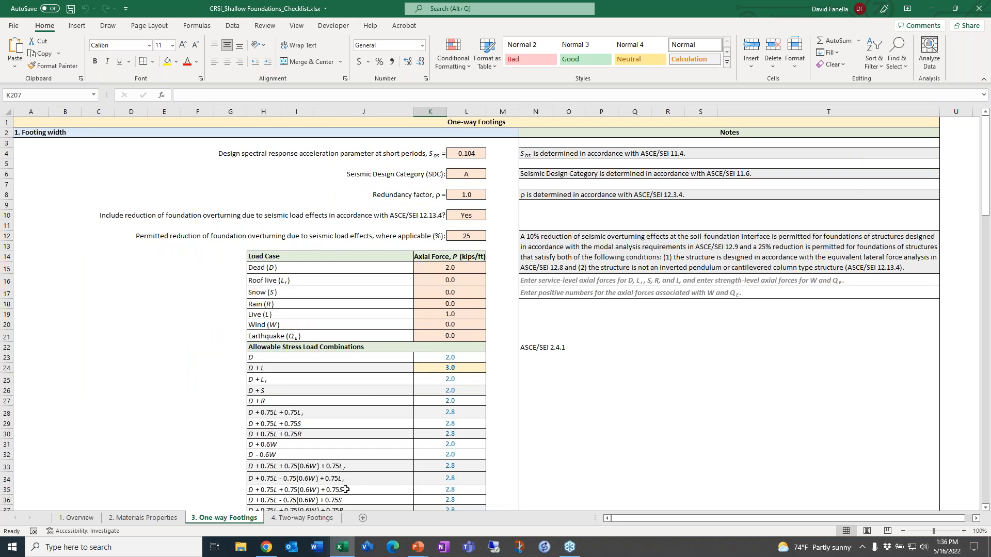
pyautogui.moveTo(662, 421)
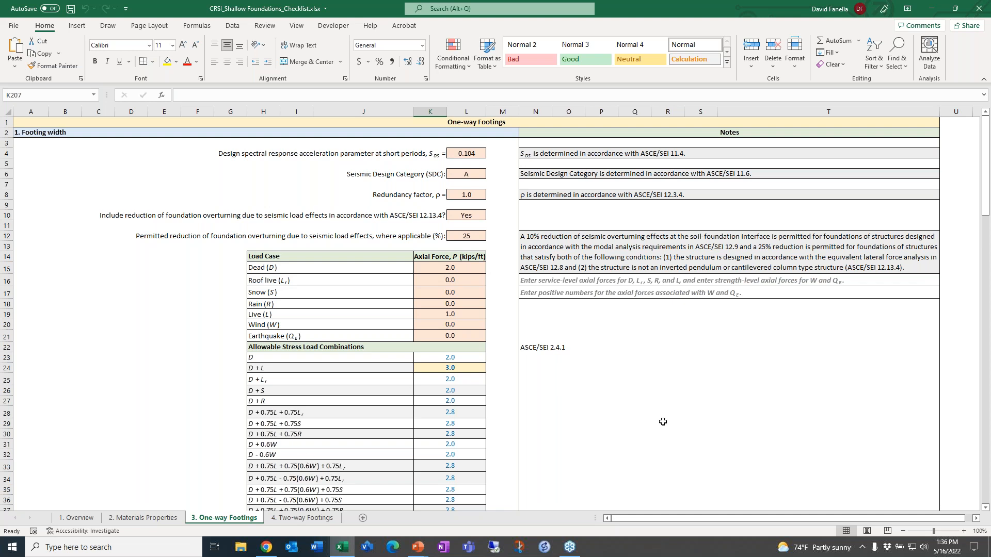
# Scroll through the footing width and thickness checks, then switch to Two-way Footings.
pyautogui.scroll(-3)
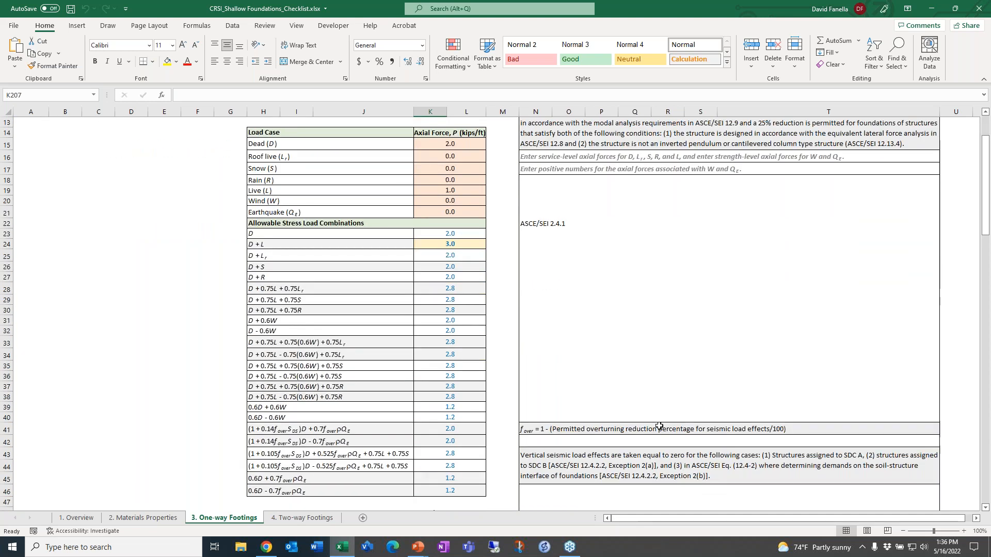
pyautogui.scroll(-3)
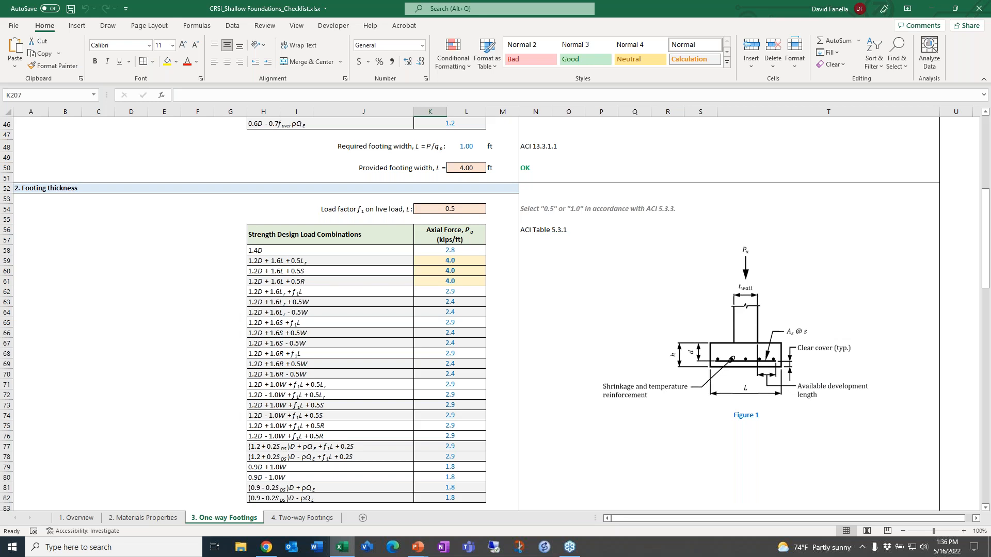
pyautogui.moveTo(505, 451)
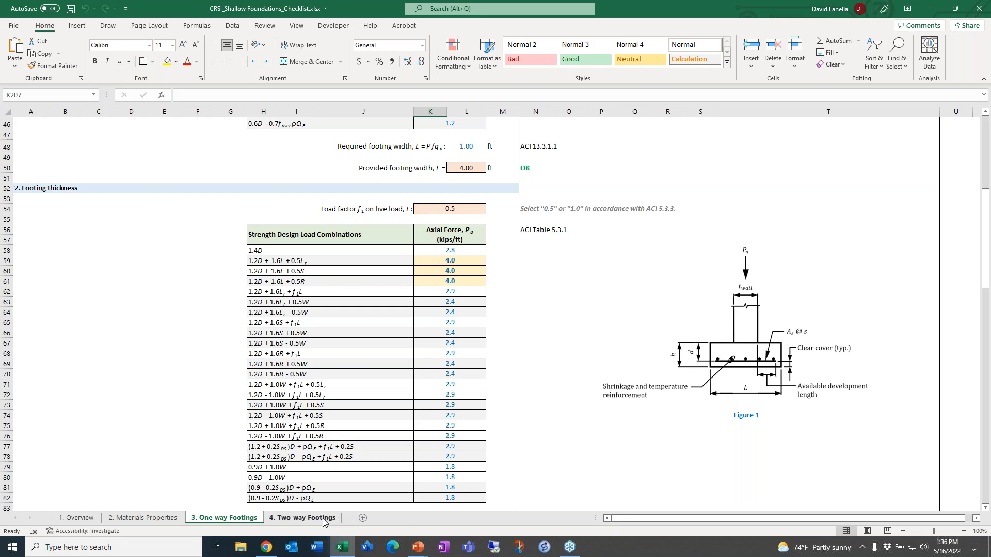
pyautogui.click(302, 517)
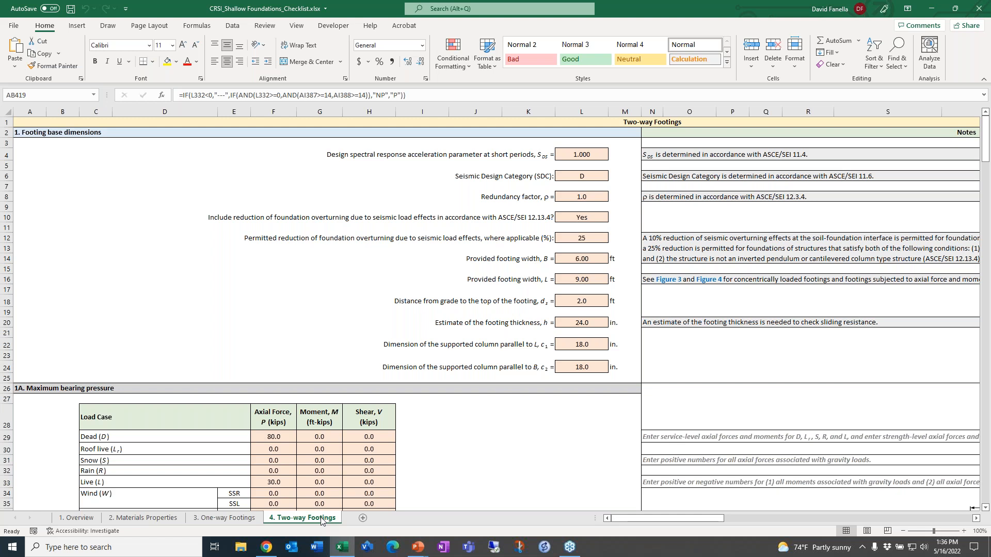
# Scroll down through the Two-way Footings base dimension checks, bearing pressure results and figures.
pyautogui.scroll(-3)
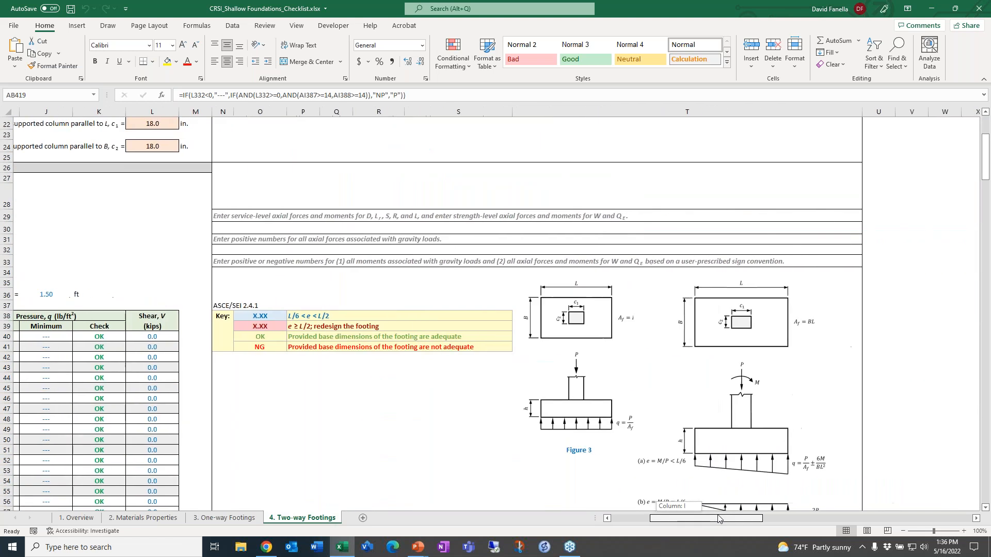
pyautogui.scroll(-3)
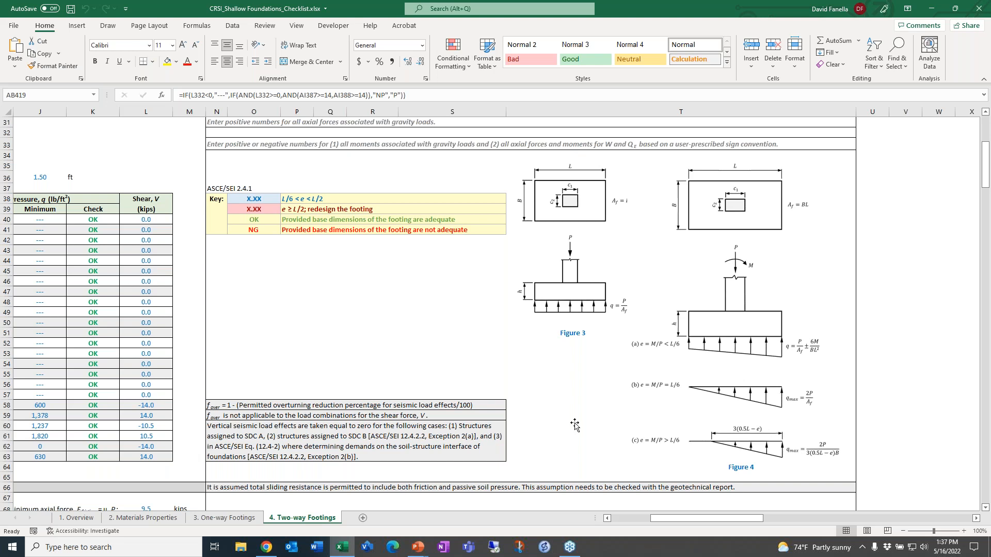
pyautogui.moveTo(570, 410)
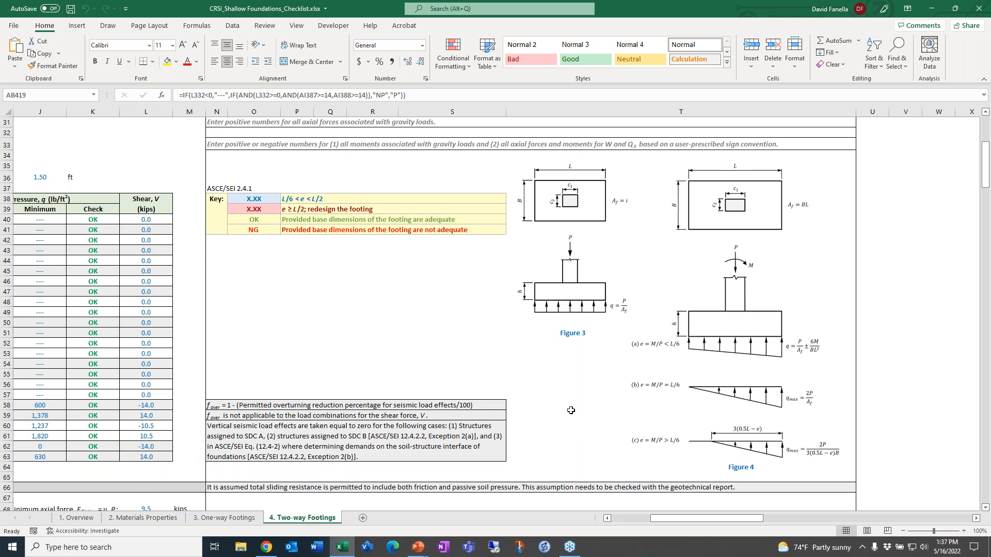
pyautogui.scroll(-3)
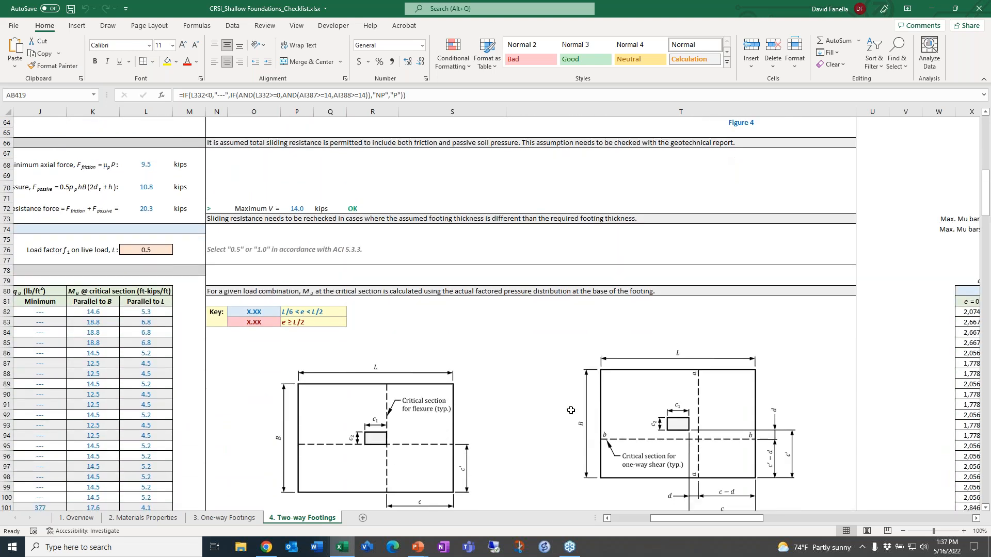
pyautogui.scroll(-3)
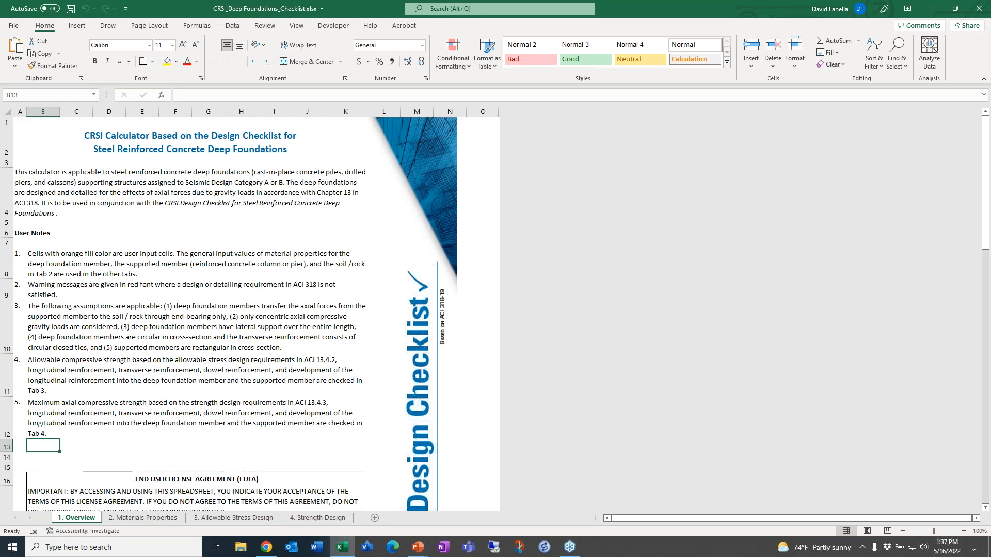
pyautogui.moveTo(233, 517)
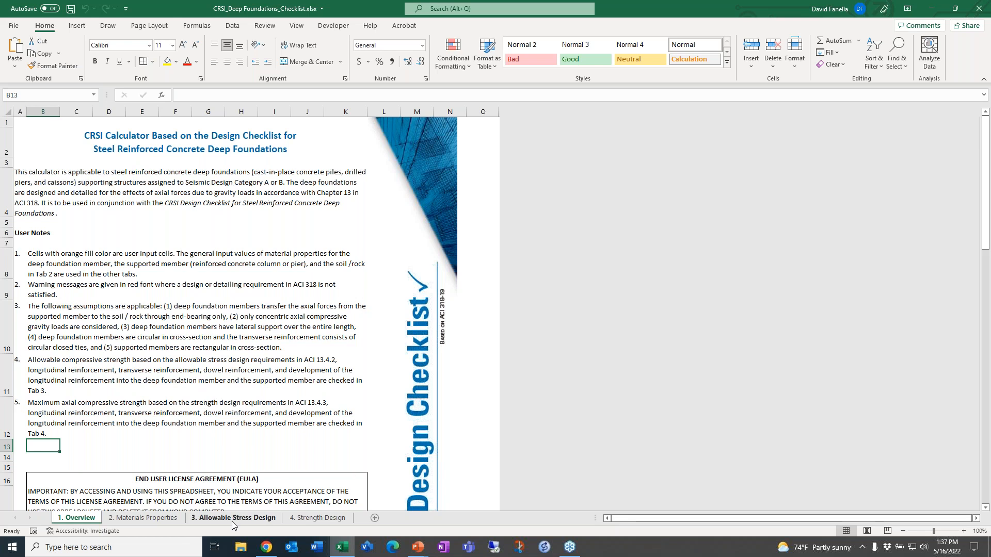
# Show the Allowable Stress Design axial compression sheet of the deep foundations workbook.
pyautogui.click(233, 517)
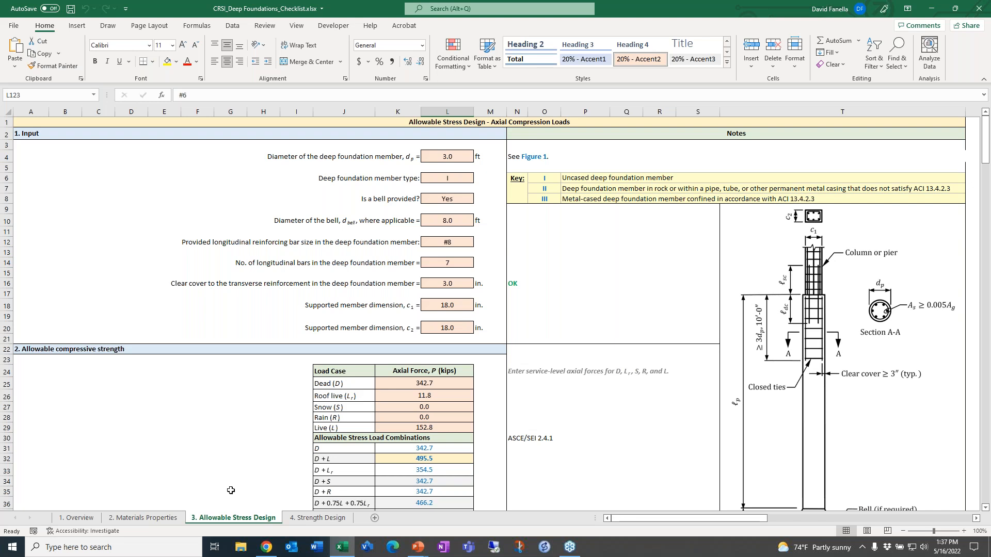
# Show the Strength Design sheet with live load factor and factored load combinations.
pyautogui.click(318, 517)
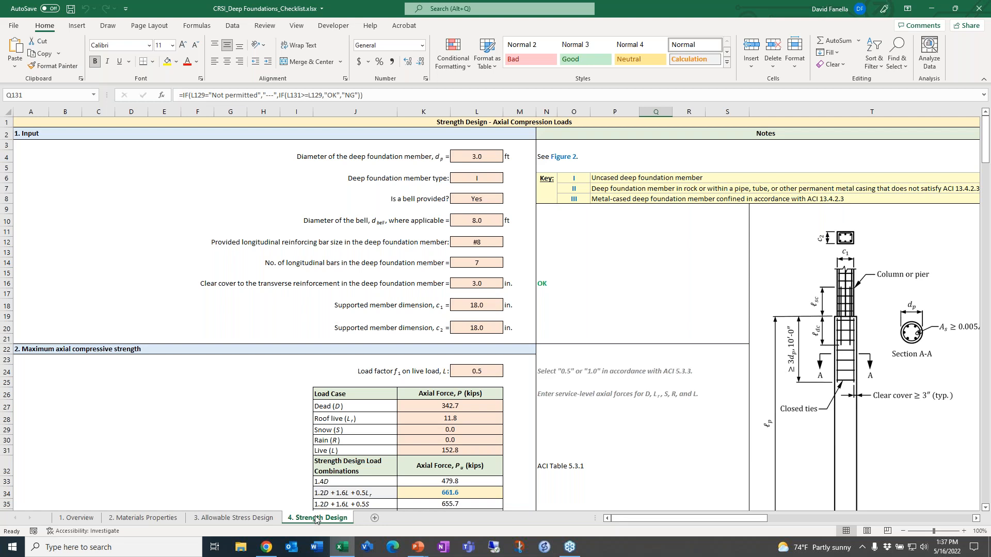
pyautogui.moveTo(803, 133)
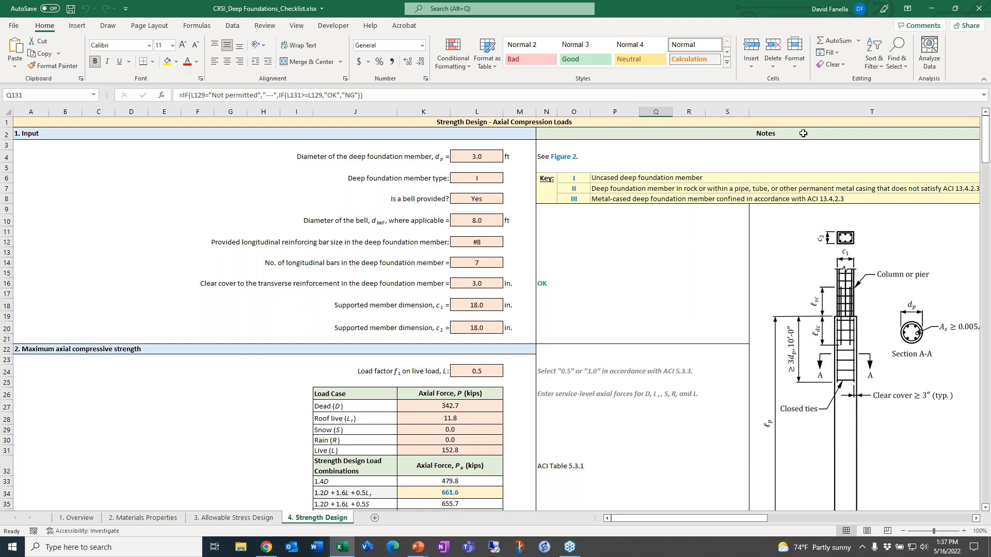